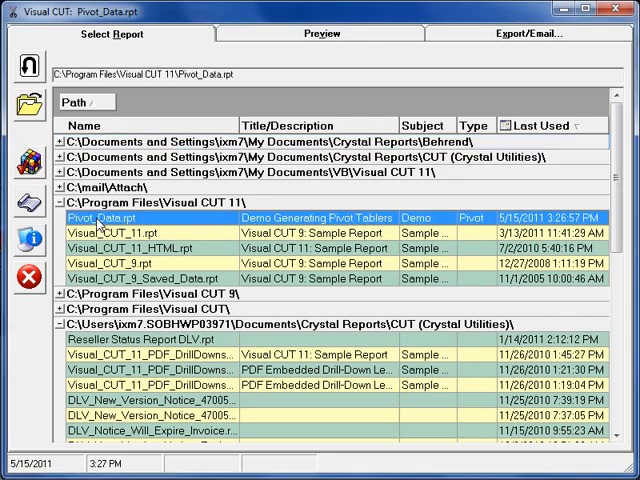
- Preview Pivot_Data.rpt, scroll through its order data, then show its Excel export settings with the Before_Pivot output file
click(320, 32)
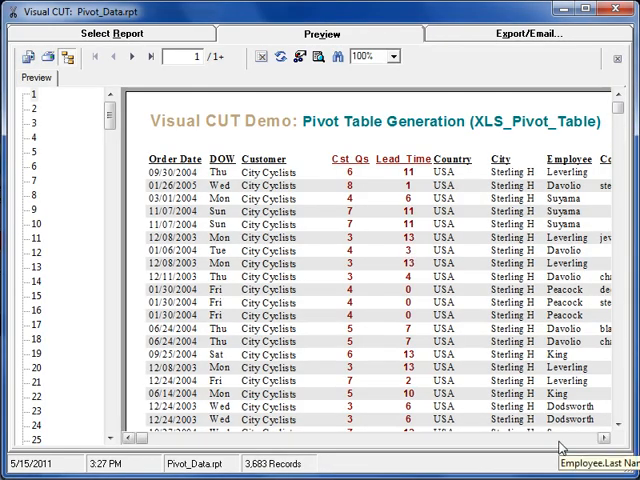
scroll(right, 3)
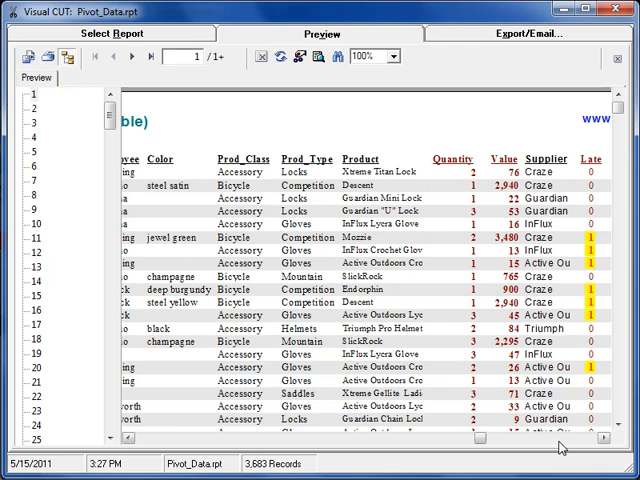
click(532, 32)
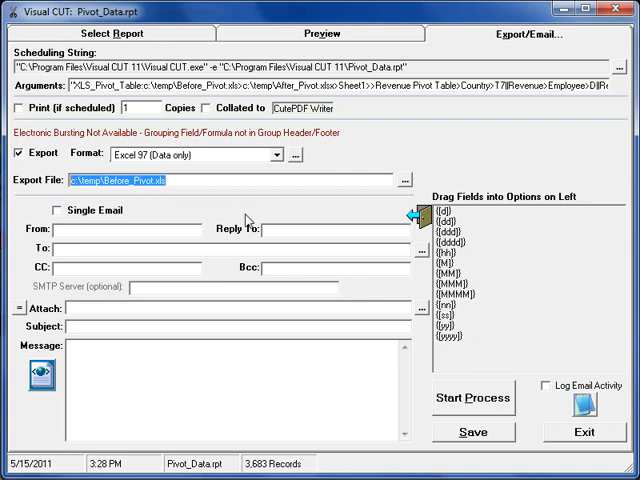
- Start Process to export the report to Excel and build the pivot table, then dismiss the finished progress window
click(472, 398)
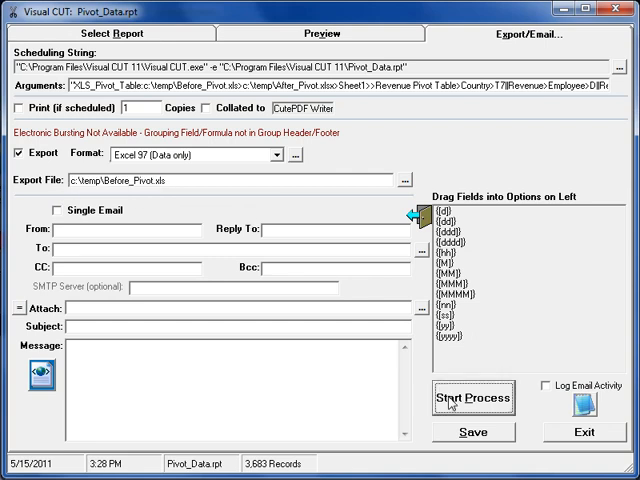
click(472, 398)
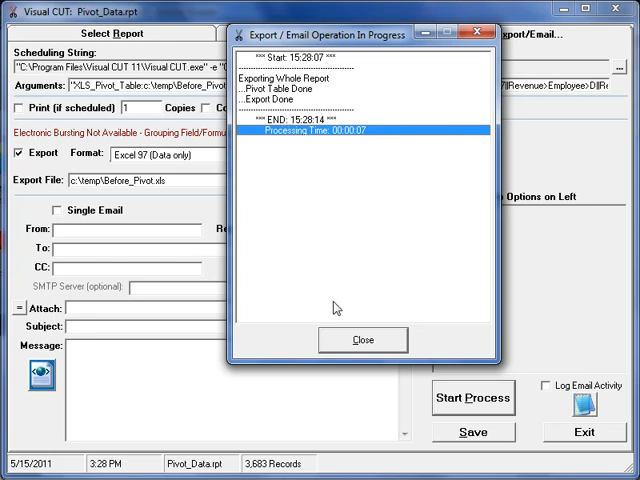
click(364, 340)
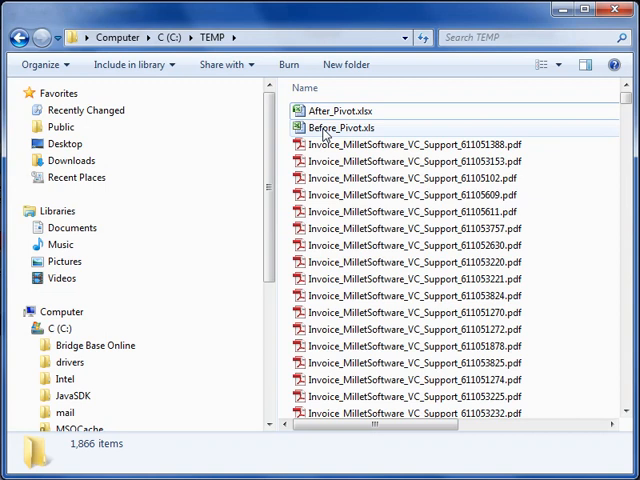
- Check Before_Pivot.xls details in C:\TEMP and open the After_Pivot workbook in Excel
click(344, 110)
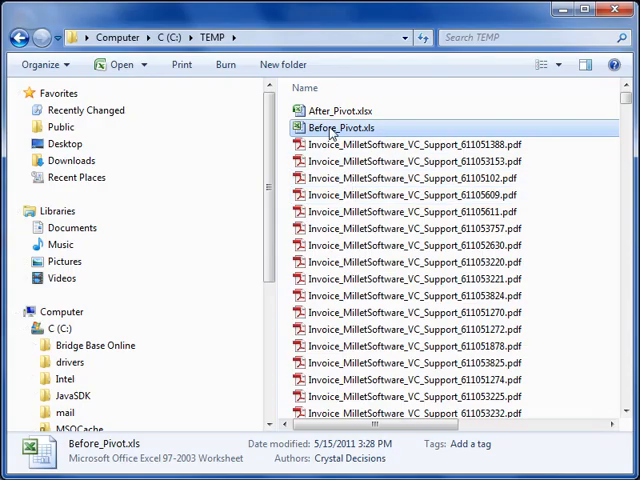
double_click(334, 110)
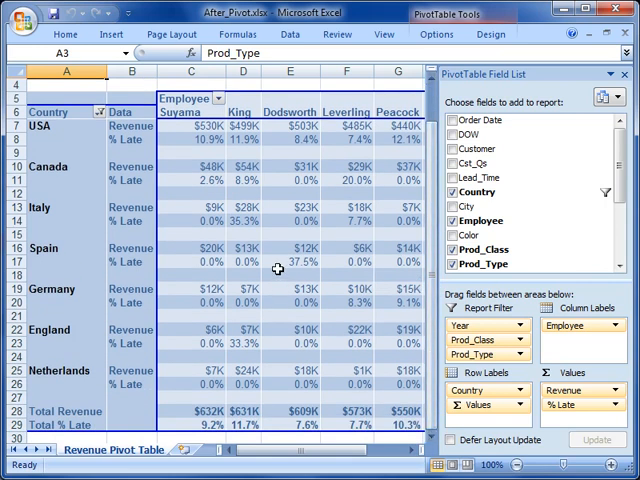
mouse_move(192, 126)
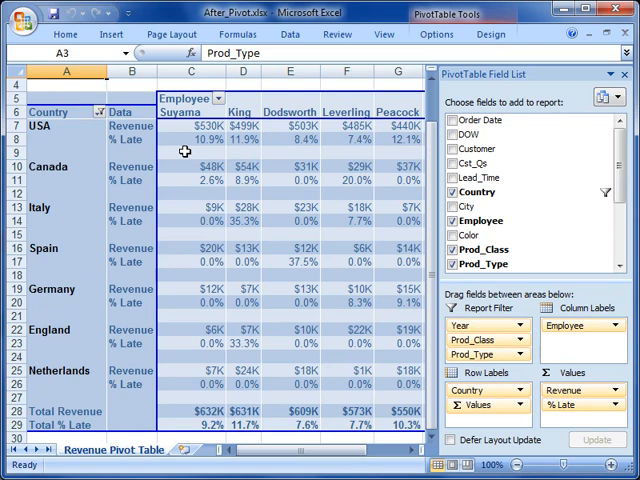
mouse_move(416, 168)
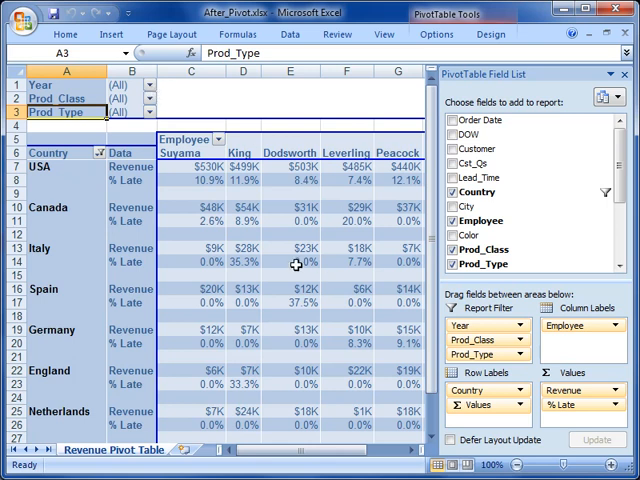
- Filter the pivot table to Year 2004 and Prod_Class Bicycle, leaving Prod_Type at All
click(144, 90)
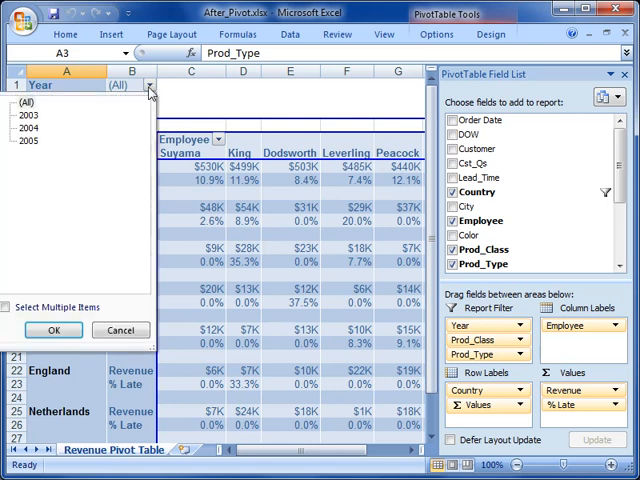
click(28, 128)
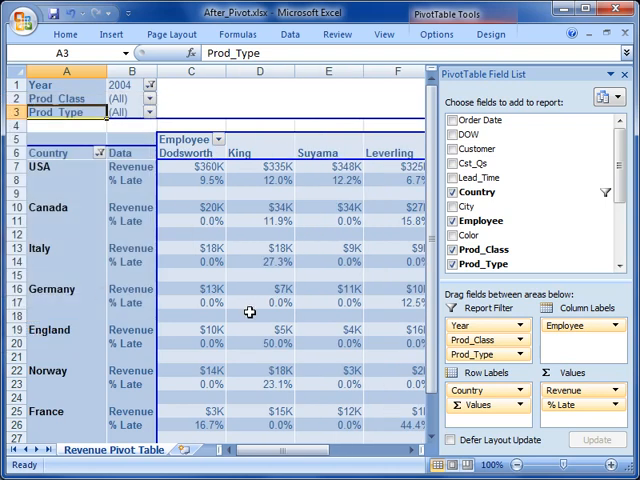
click(148, 112)
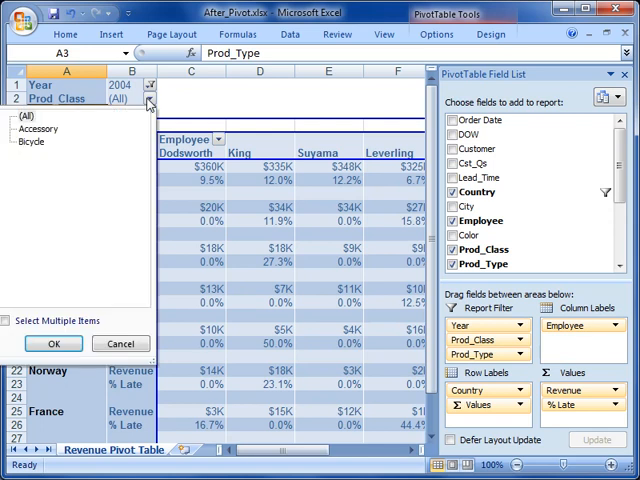
click(30, 142)
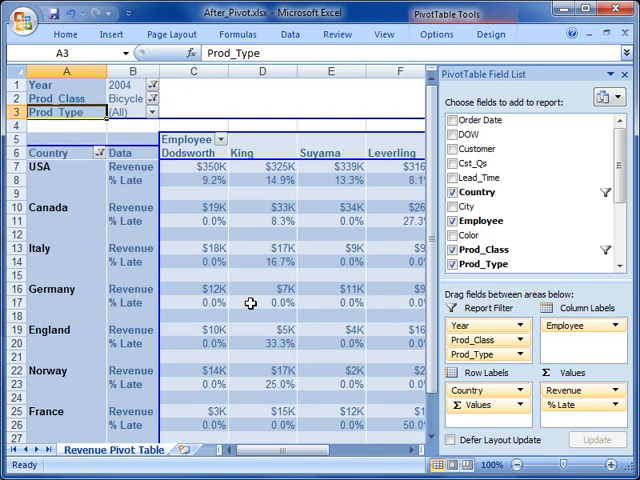
mouse_move(252, 302)
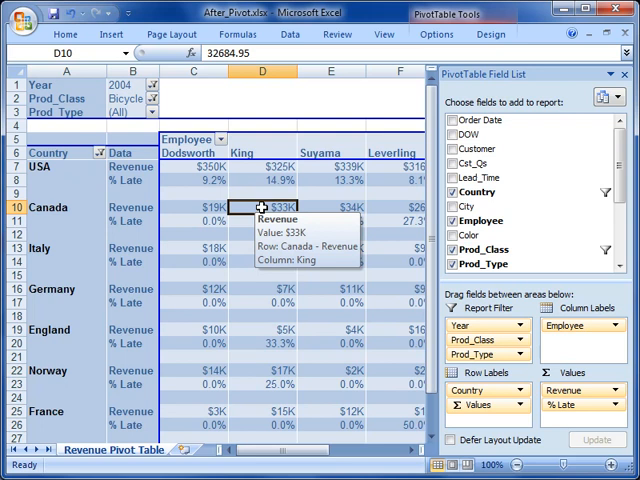
- Drill down on the Canada / King revenue cell to list its orders on Sheet2, then return to the pivot
double_click(264, 206)
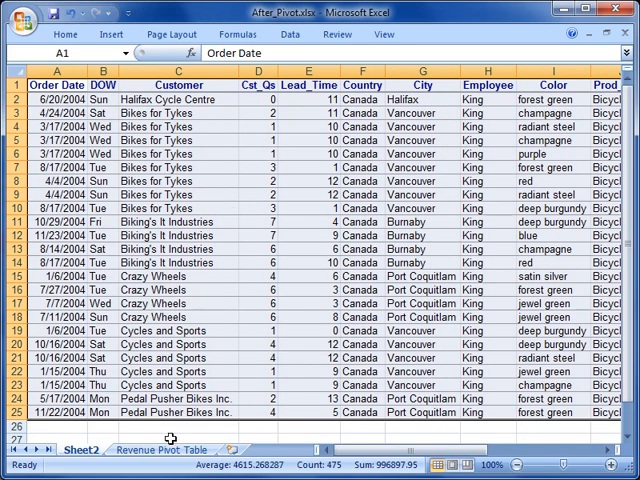
click(162, 448)
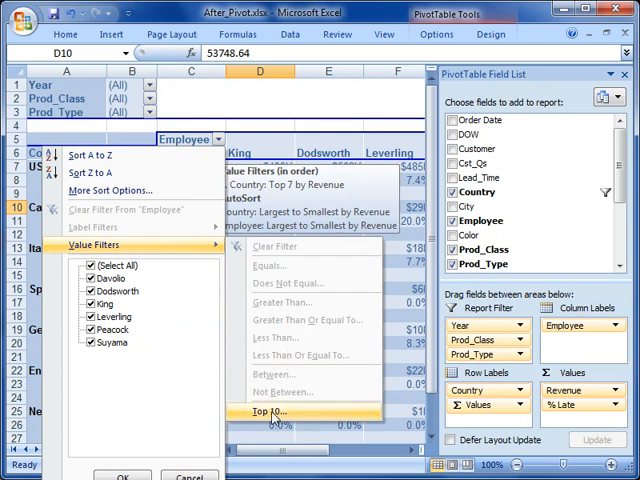
- Apply an Employee value filter of Top 3 Items by Revenue, leaving Suyama, King and Dodsworth
click(280, 412)
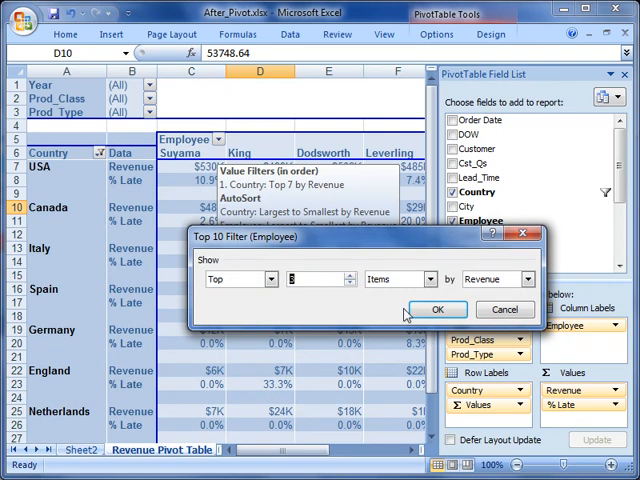
click(436, 308)
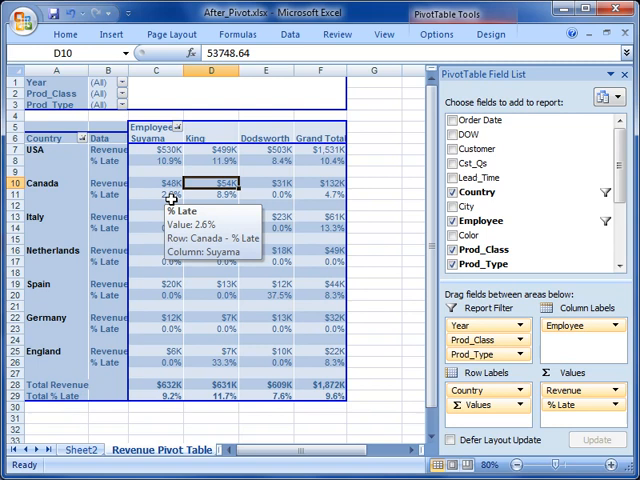
mouse_move(170, 182)
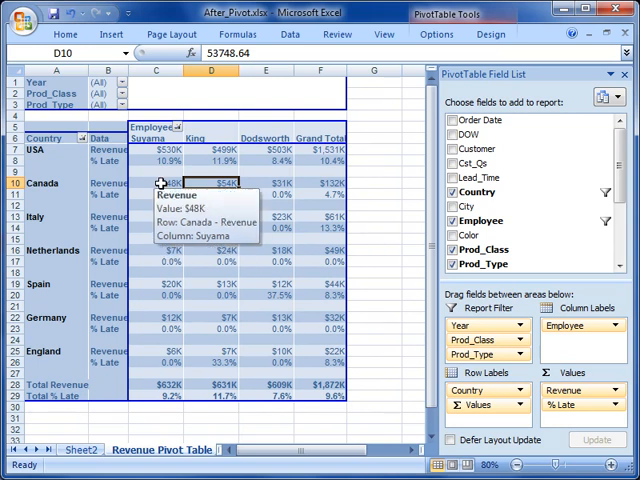
- Create a PivotChart column chart of revenue by country, close its filter pane and sort employees A to Z
click(172, 182)
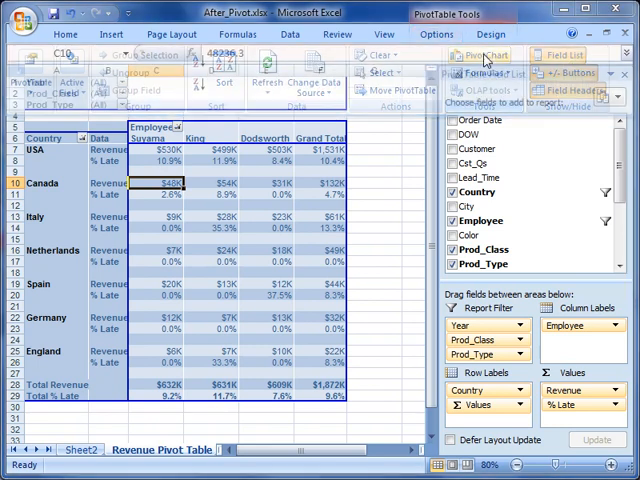
click(488, 56)
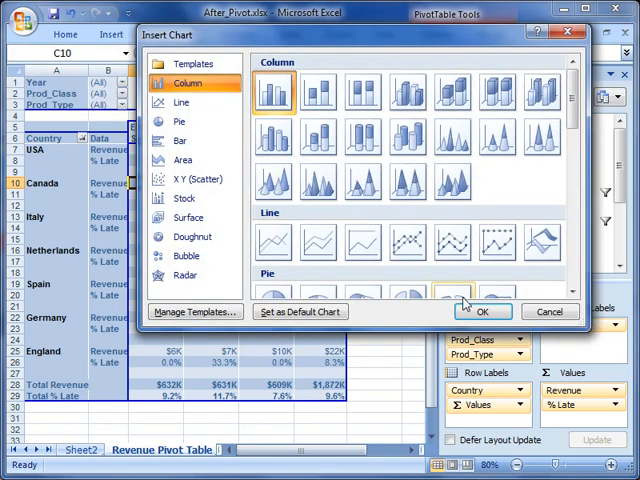
click(484, 312)
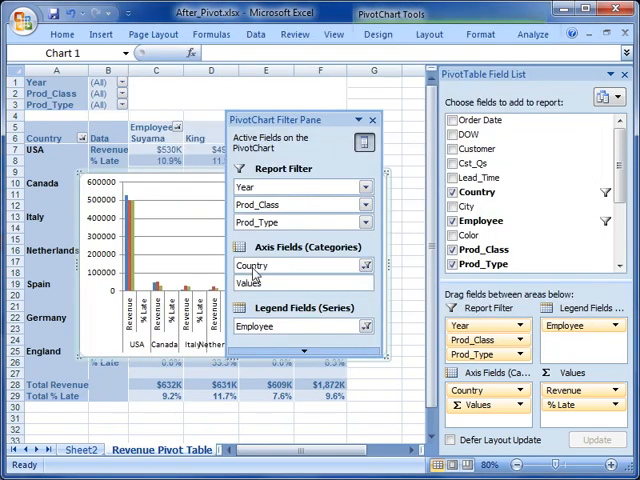
click(372, 120)
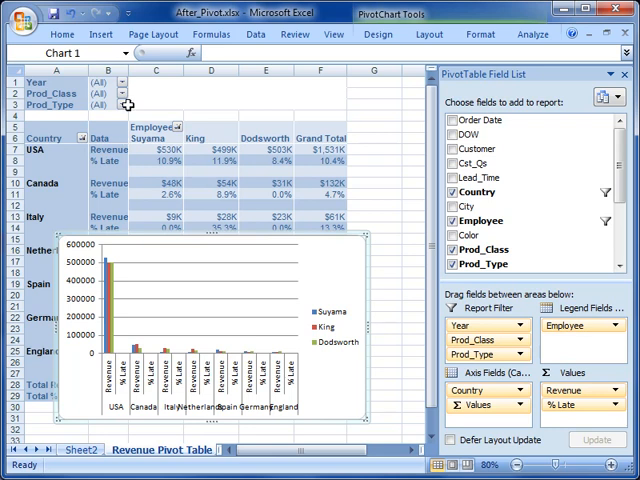
click(120, 82)
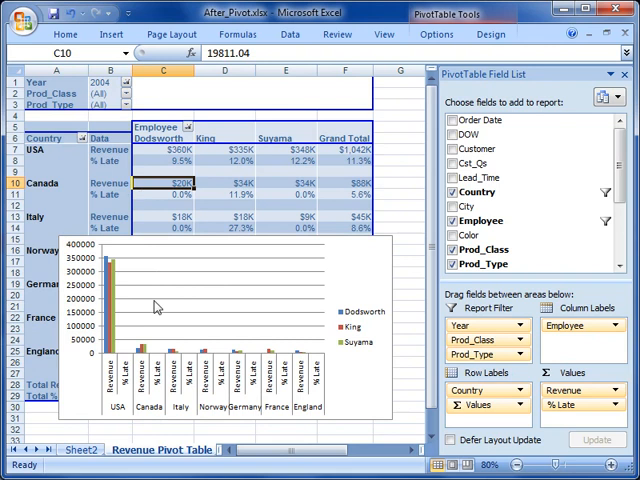
mouse_move(308, 238)
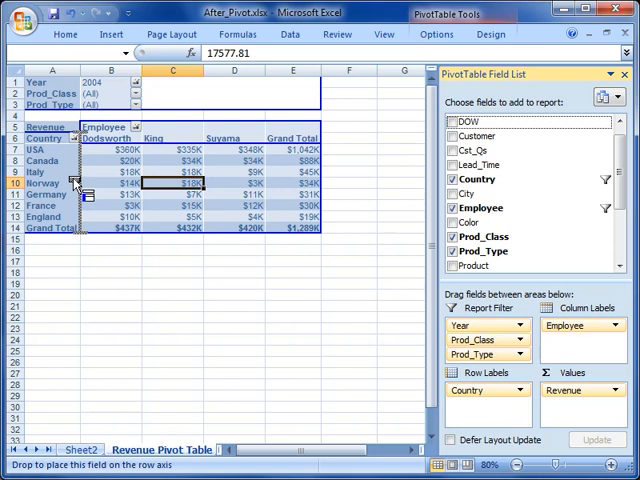
- Add DOW under Country in Row Labels, then return to Visual CUT's export arguments
click(452, 120)
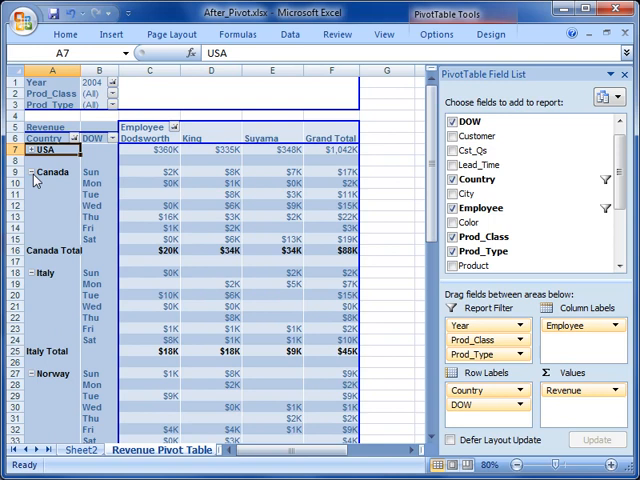
click(36, 172)
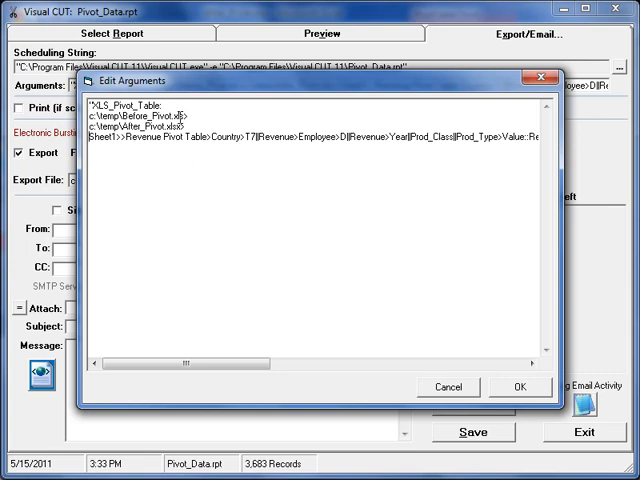
- In Edit Arguments, put Sheet1 and the Revenue Pivot Table name on their own lines
double_click(104, 140)
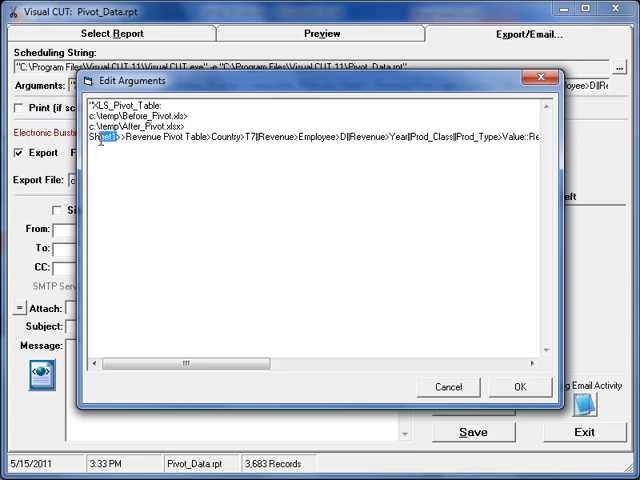
double_click(96, 148)
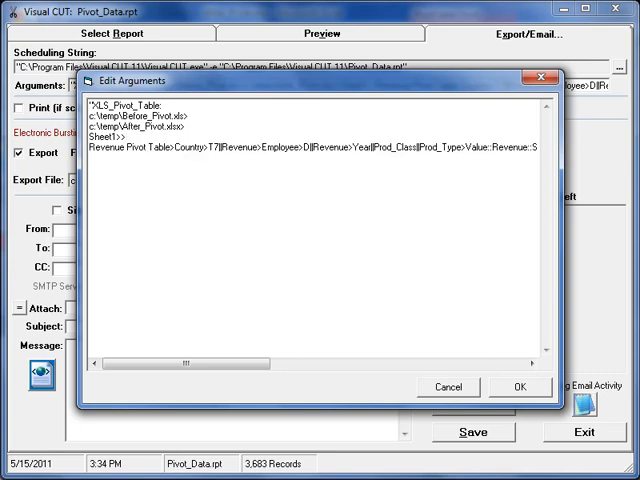
double_click(124, 158)
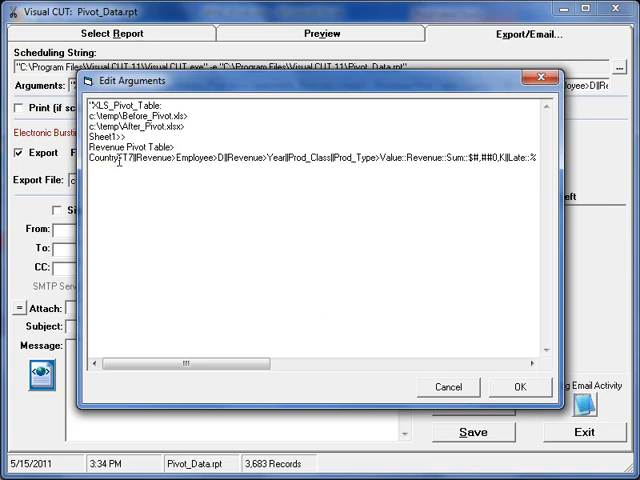
- Break the Country row field, Employee column field, filters, Revenue value with its number format and % Late onto separate lines
double_click(100, 160)
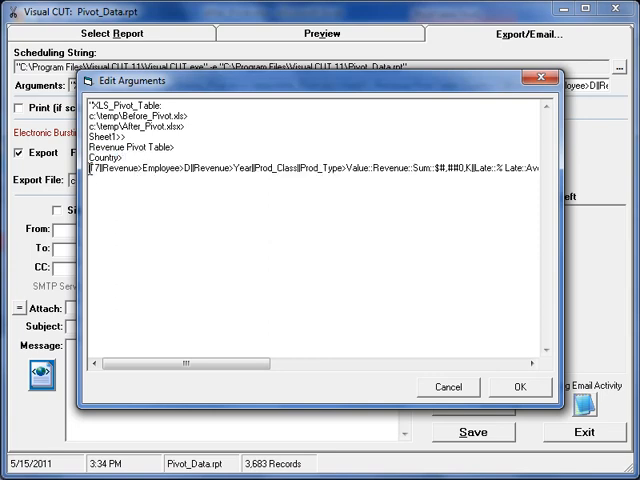
click(96, 172)
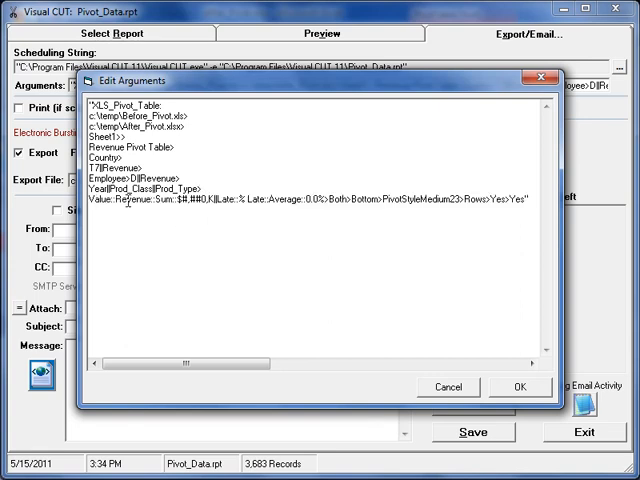
double_click(160, 202)
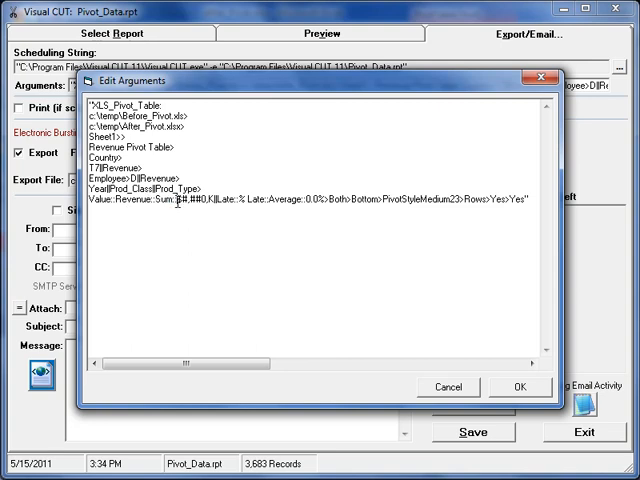
double_click(204, 198)
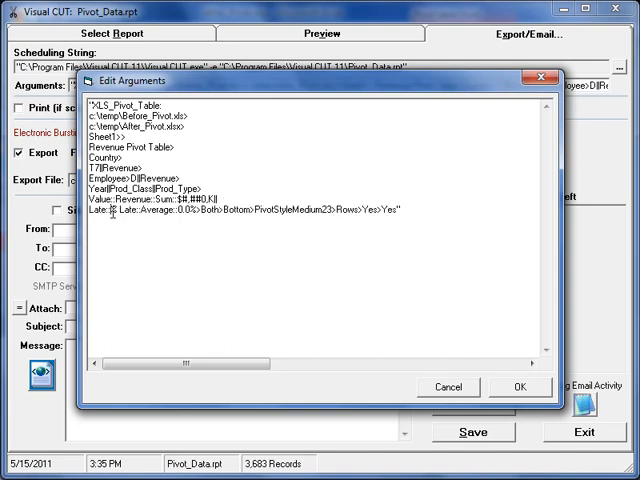
double_click(124, 212)
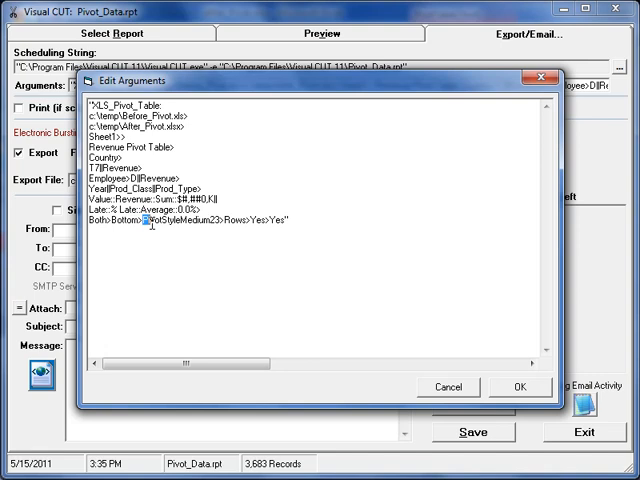
- Mark the PivotStyleMedium23 style name and the Rows layout option, then return to Excel
double_click(184, 216)
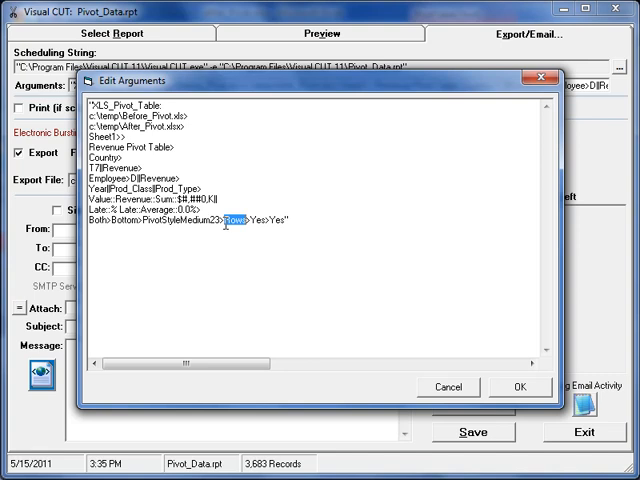
double_click(266, 228)
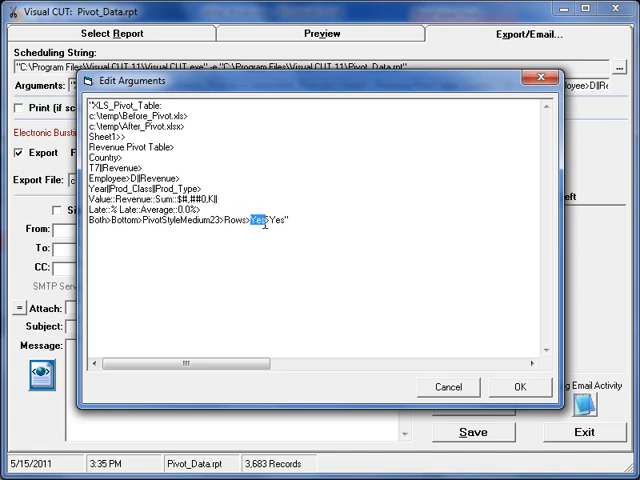
mouse_move(270, 272)
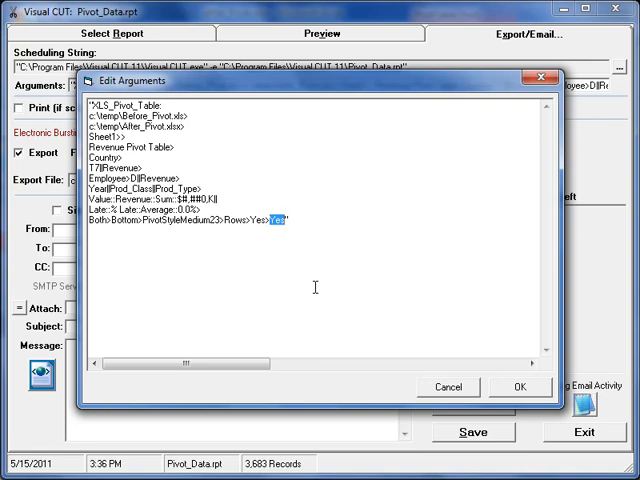
click(520, 388)
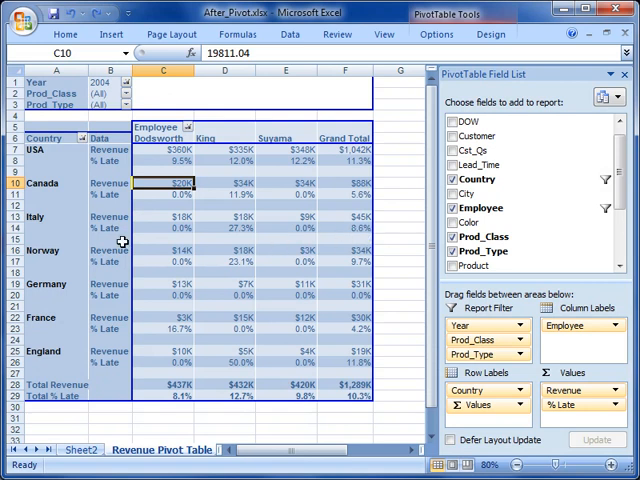
mouse_move(138, 416)
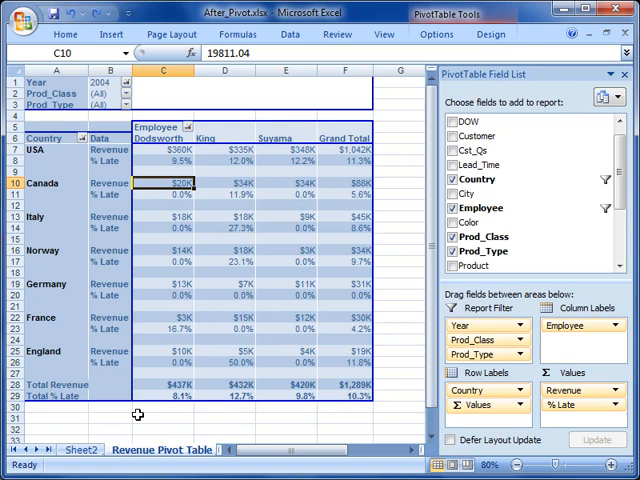
mouse_move(248, 260)
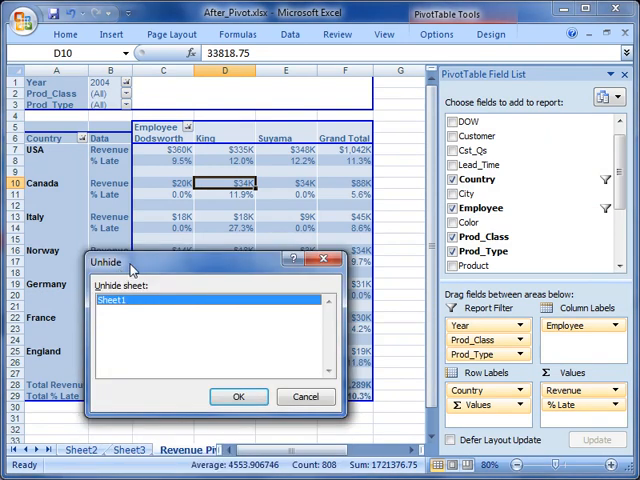
mouse_move(168, 360)
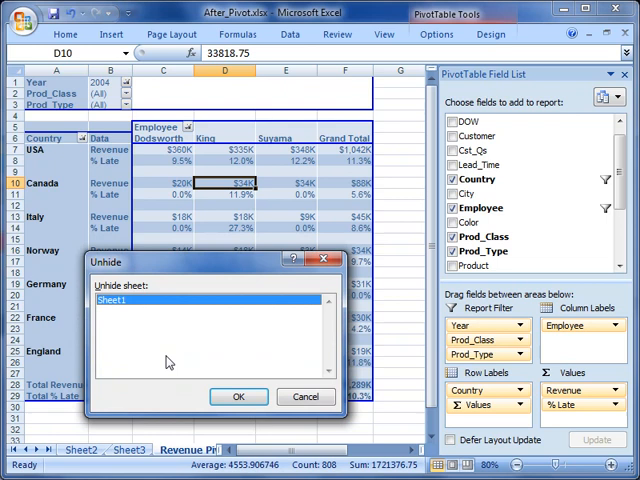
- Unhide Sheet1 to show the raw order records by date, customer and employee
click(238, 396)
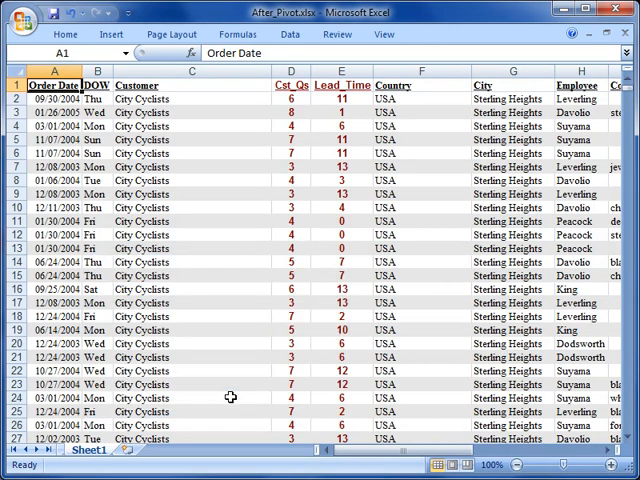